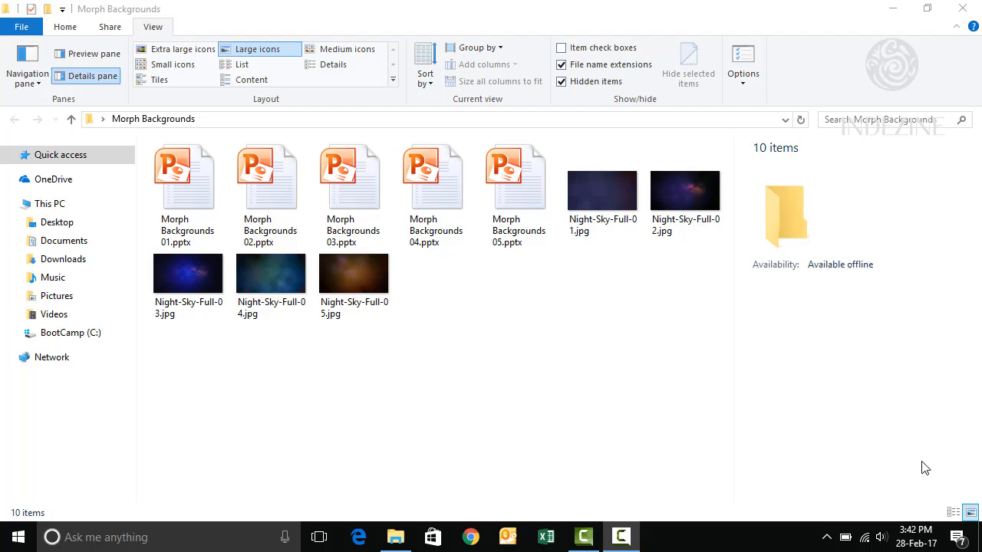
- Open the Morph Backgrounds 04 presentation from the file listing
click(601, 190)
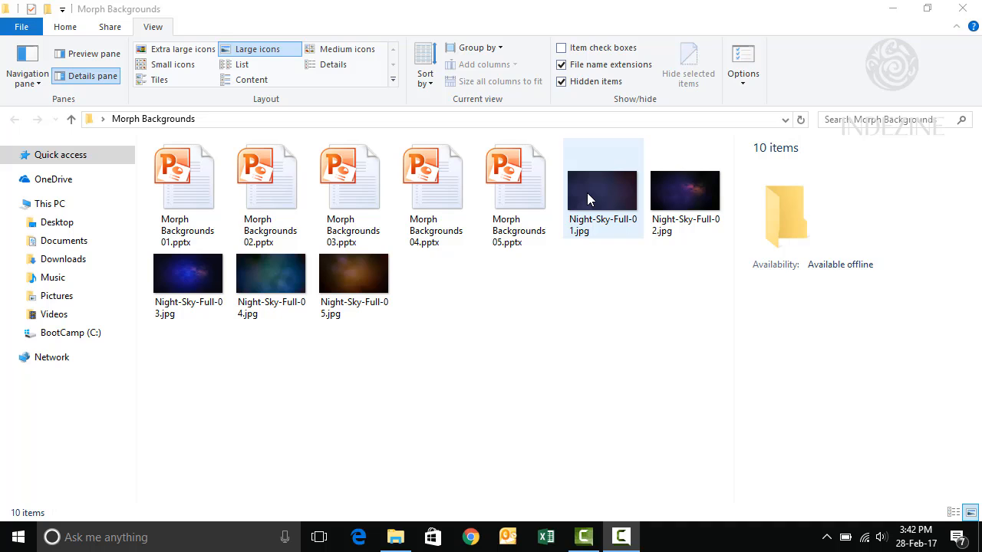
right_click(602, 187)
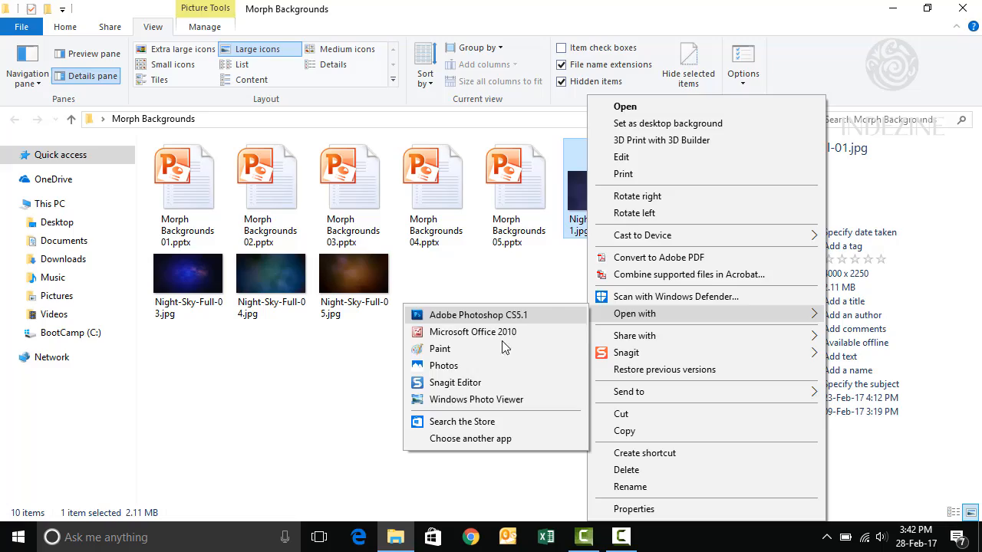
click(475, 399)
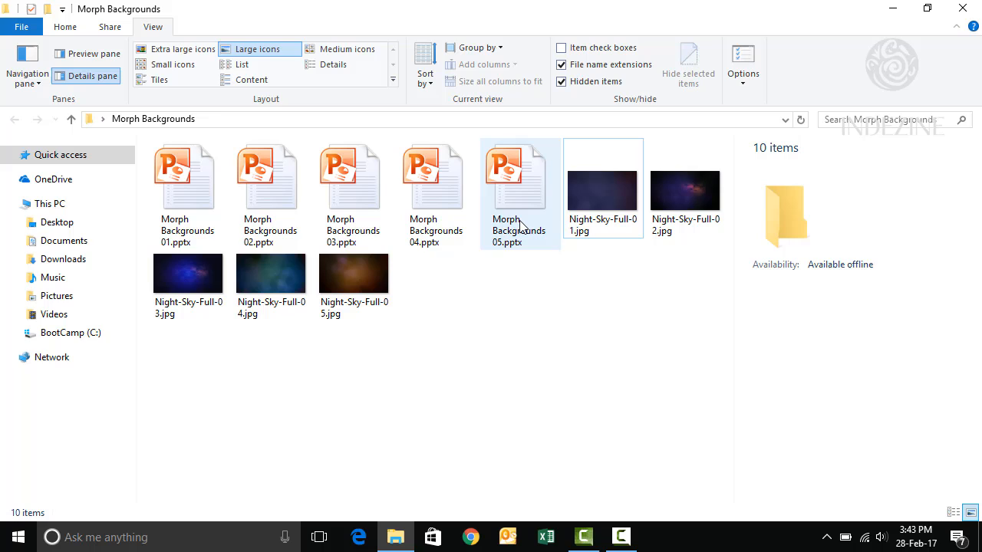
mouse_move(519, 222)
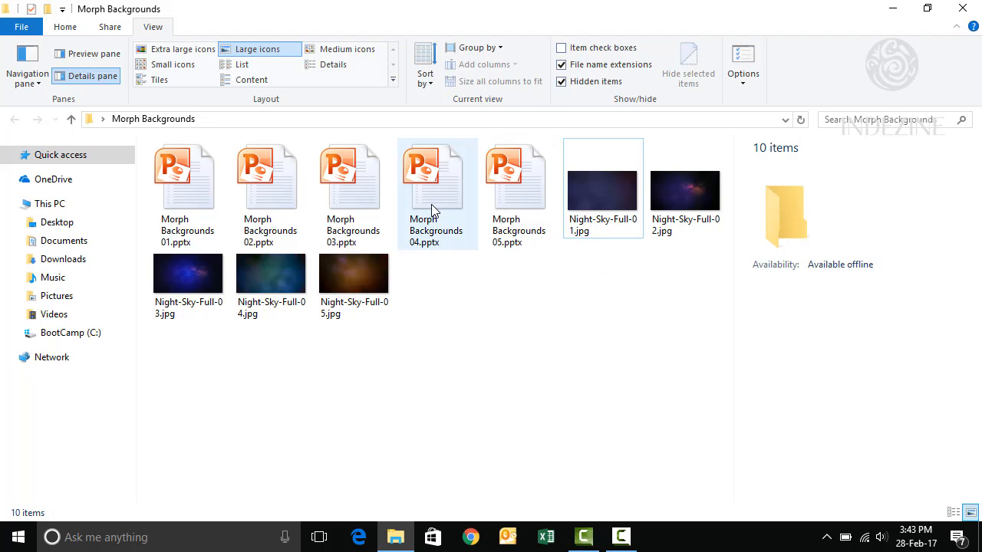
double_click(436, 176)
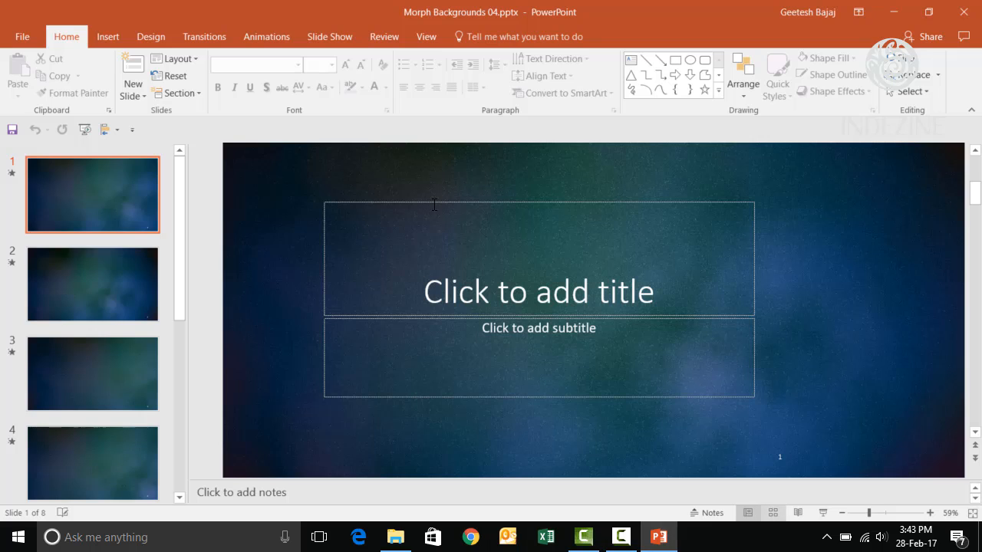
- In Slide Sorter, confirm slide 1 uses Fade and slides 2, 5 and 8 use Morph
click(773, 513)
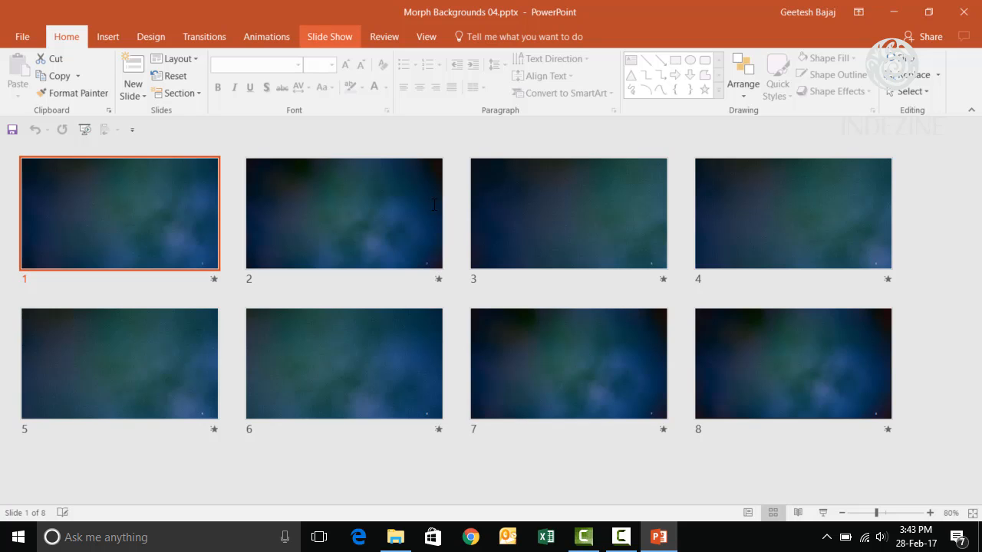
click(204, 36)
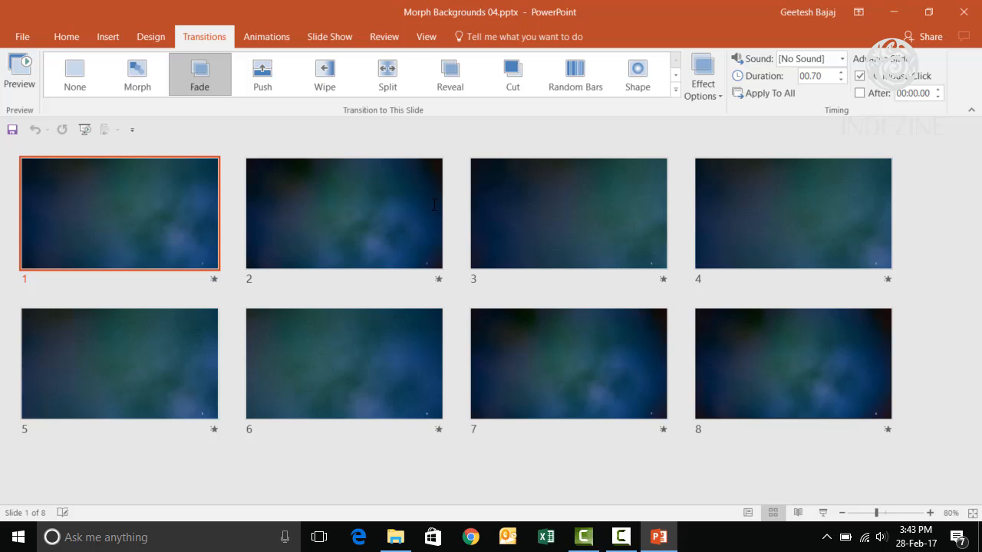
click(343, 211)
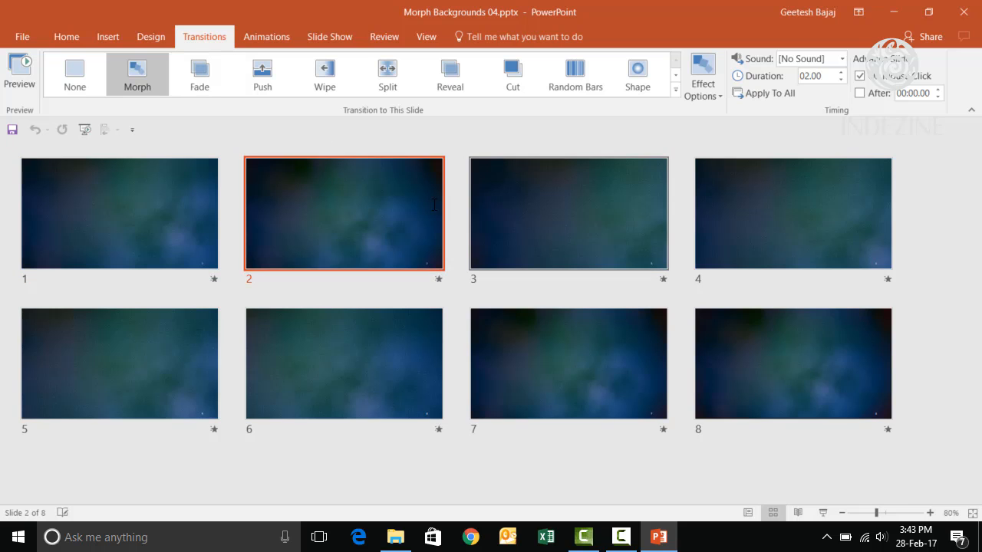
click(791, 362)
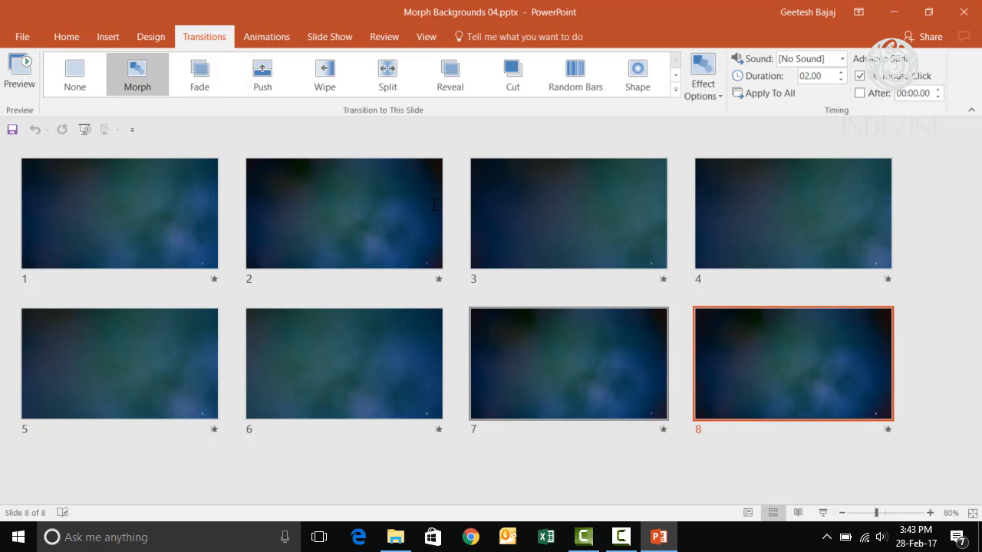
click(120, 362)
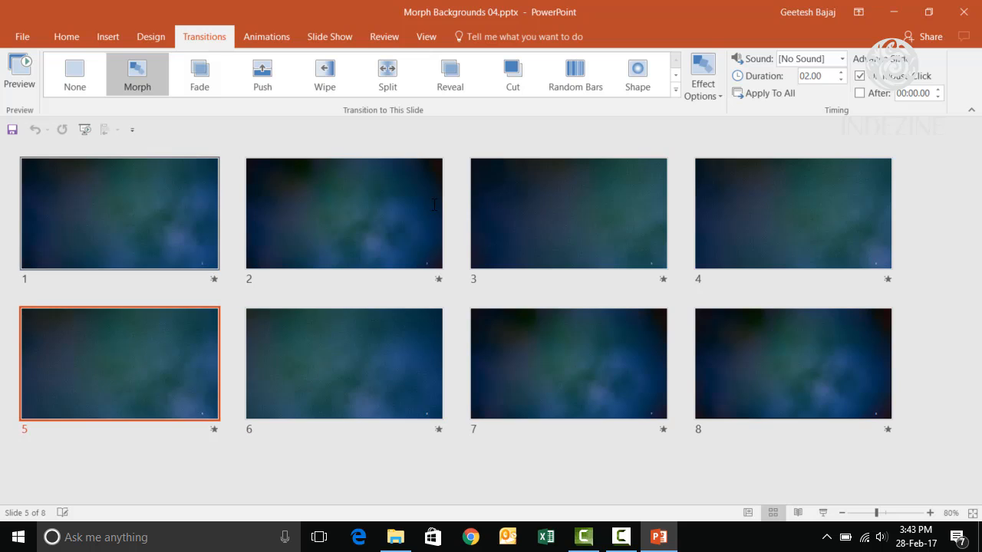
click(119, 211)
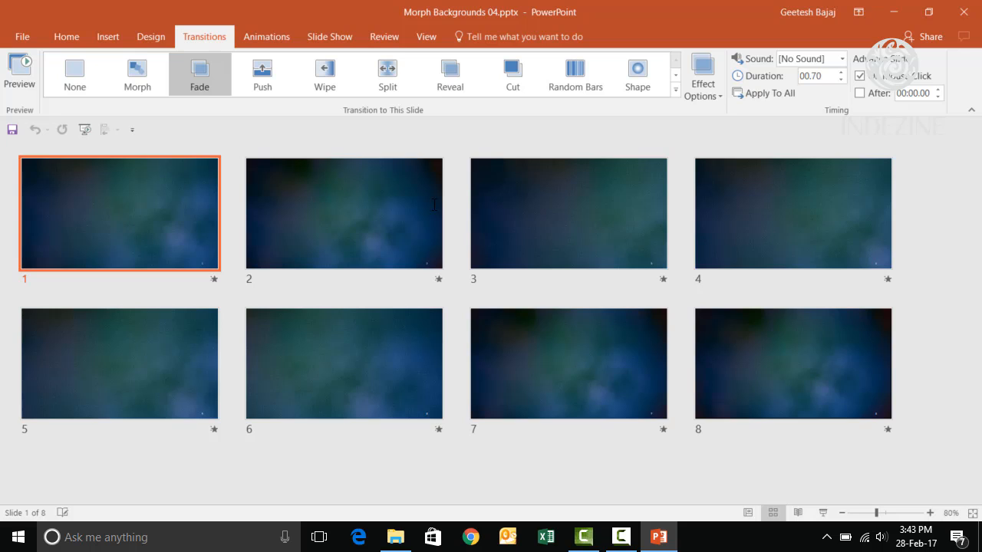
click(344, 213)
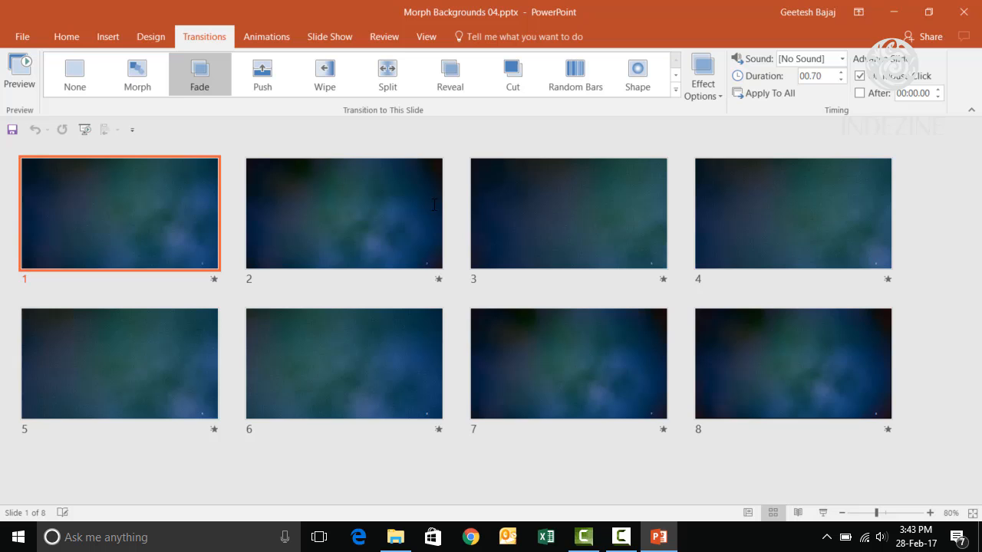
- In Normal view, drag slide 1's background picture off to the left and back into place
click(747, 512)
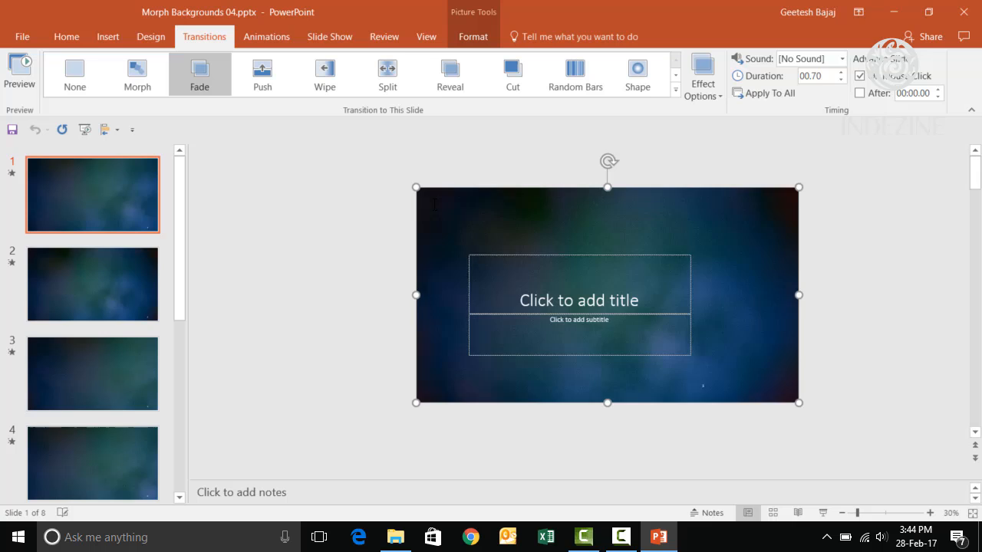
drag(606, 294, 386, 295)
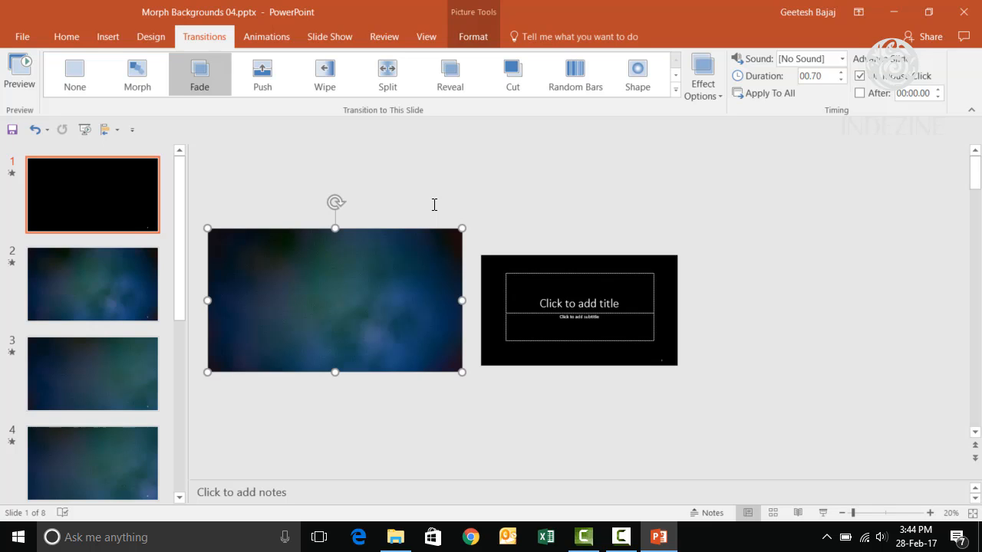
right_click(334, 299)
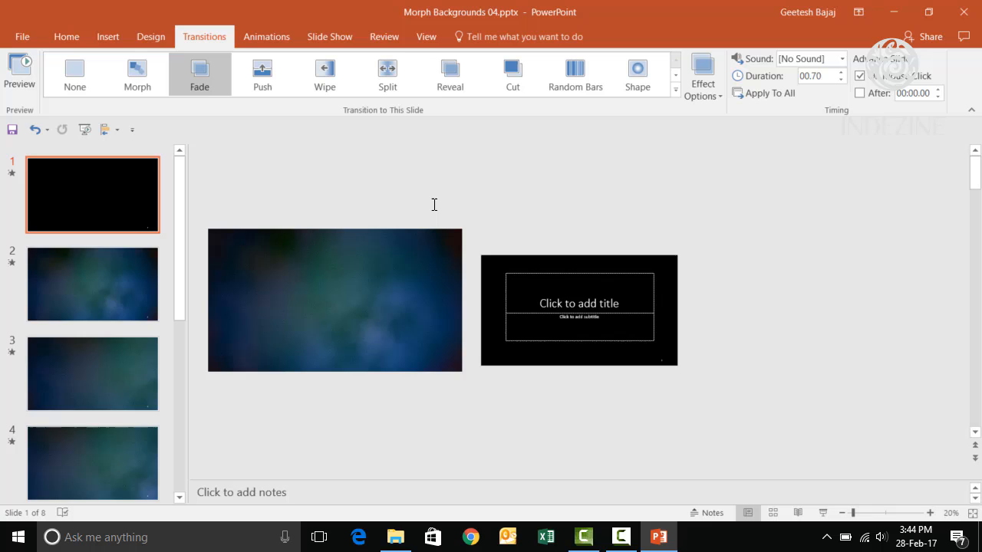
click(334, 300)
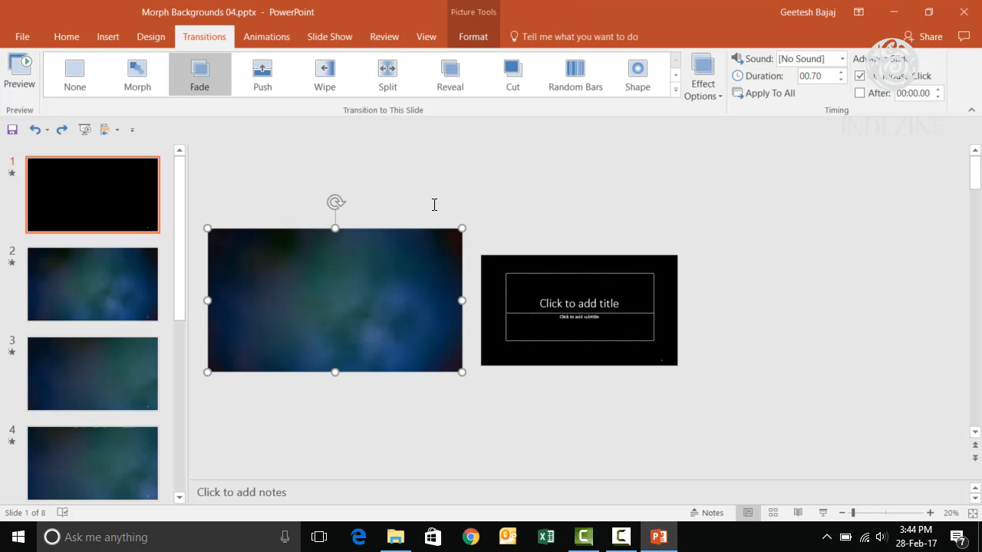
drag(335, 299, 598, 299)
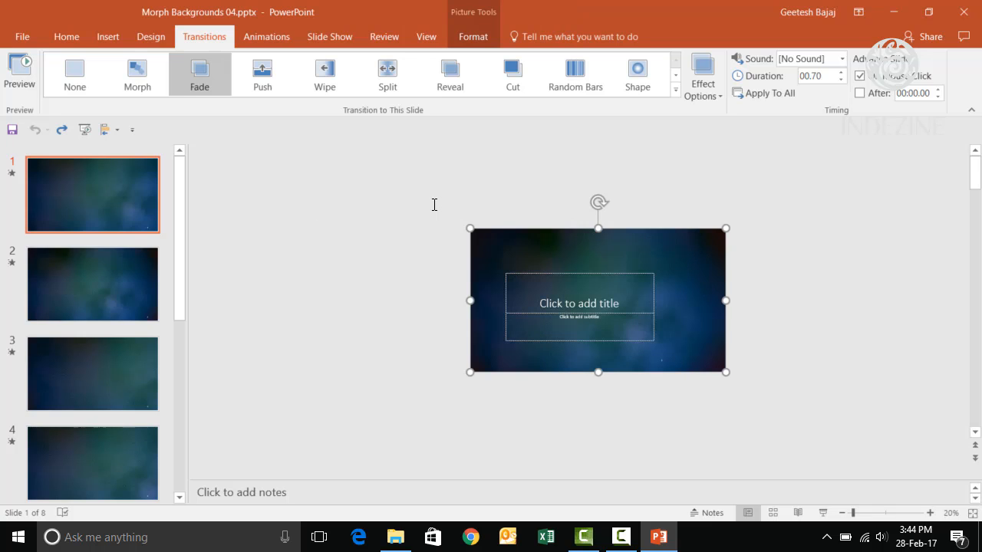
- Compare the picture's size and position on slides 2, 6 and 8, then return to slide 1
click(92, 284)
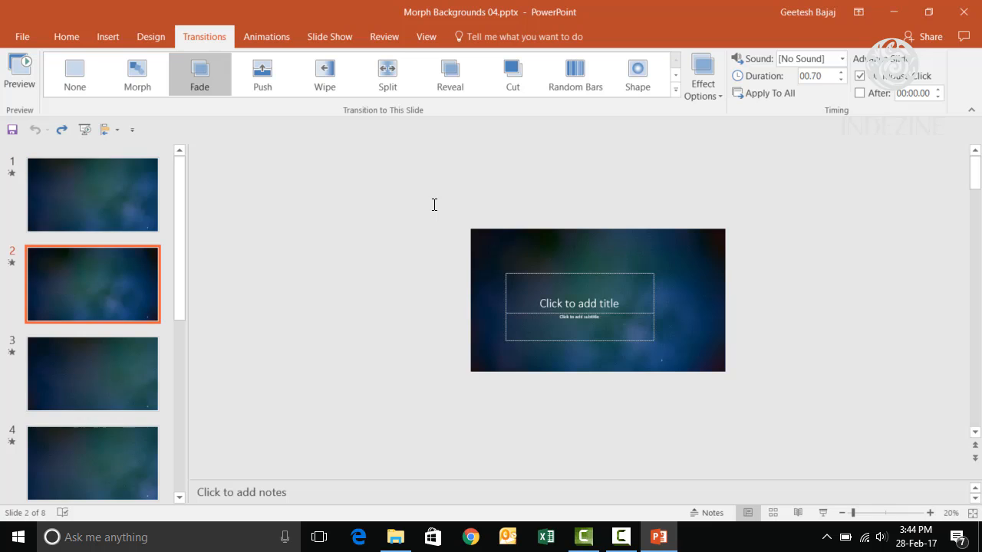
click(137, 69)
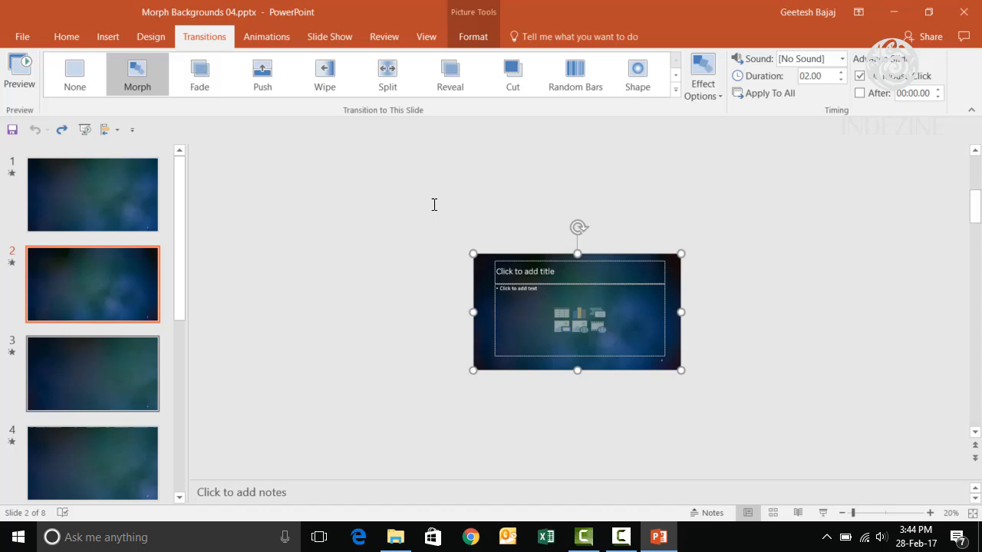
click(92, 374)
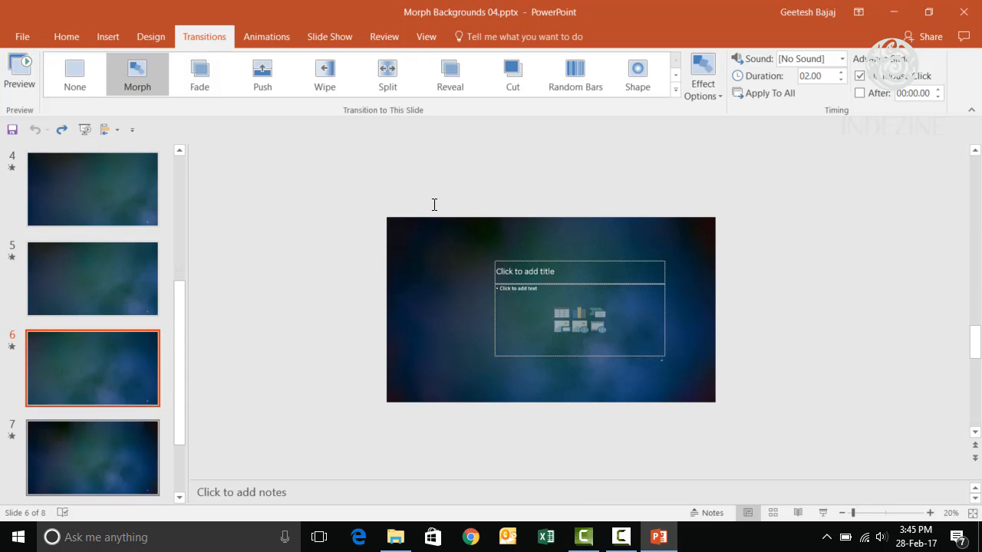
click(92, 457)
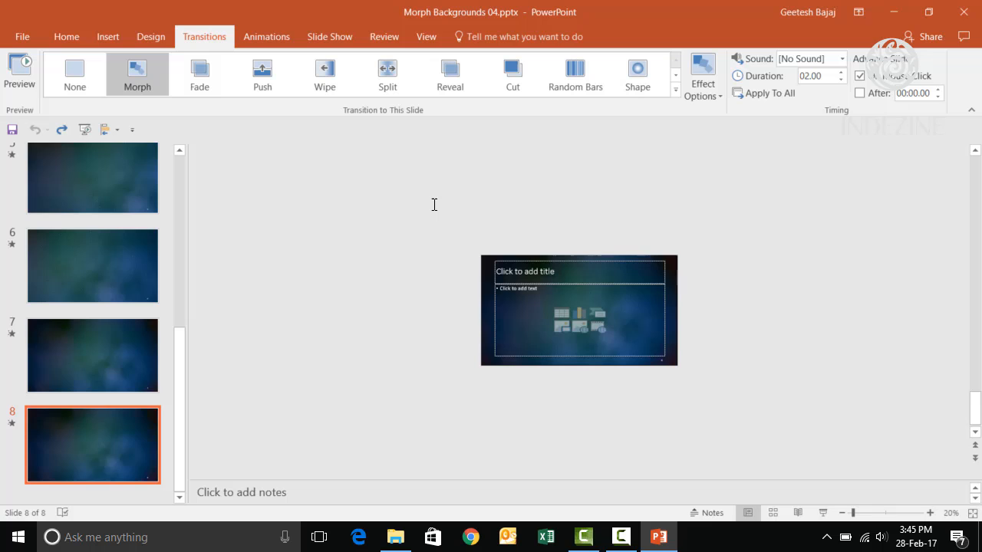
scroll(up, 3)
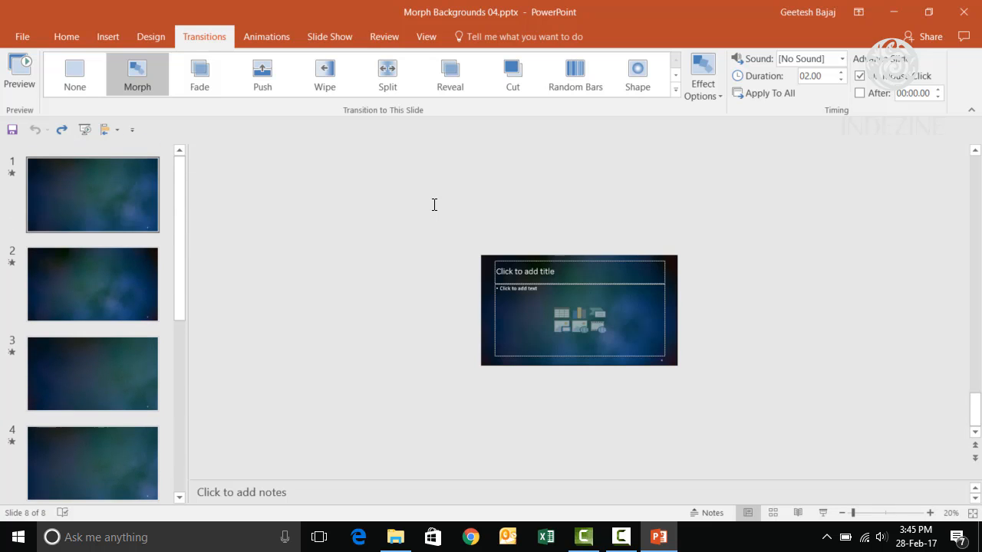
click(92, 193)
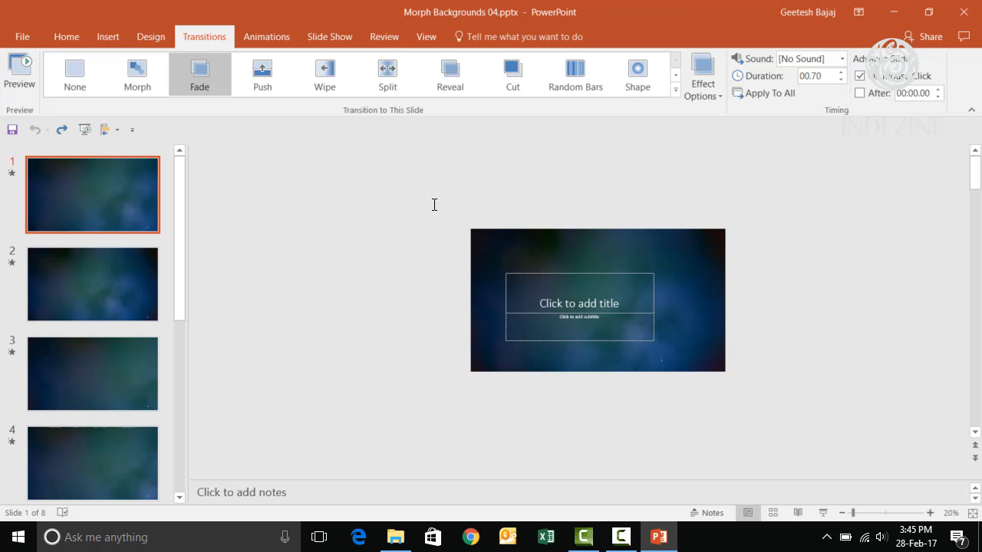
- Run the slide show from slide 1 and advance to watch the background zoom and pan
key(F5)
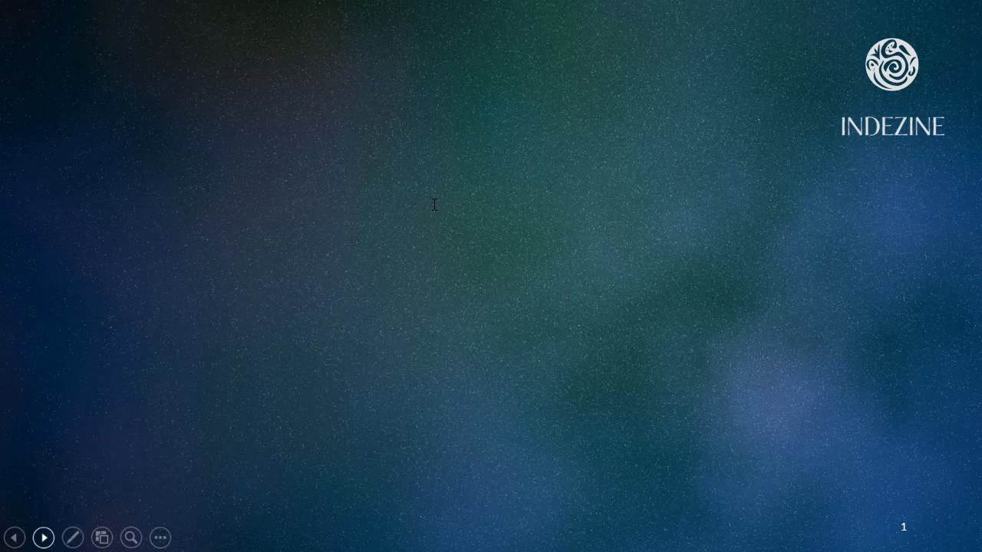
click(43, 536)
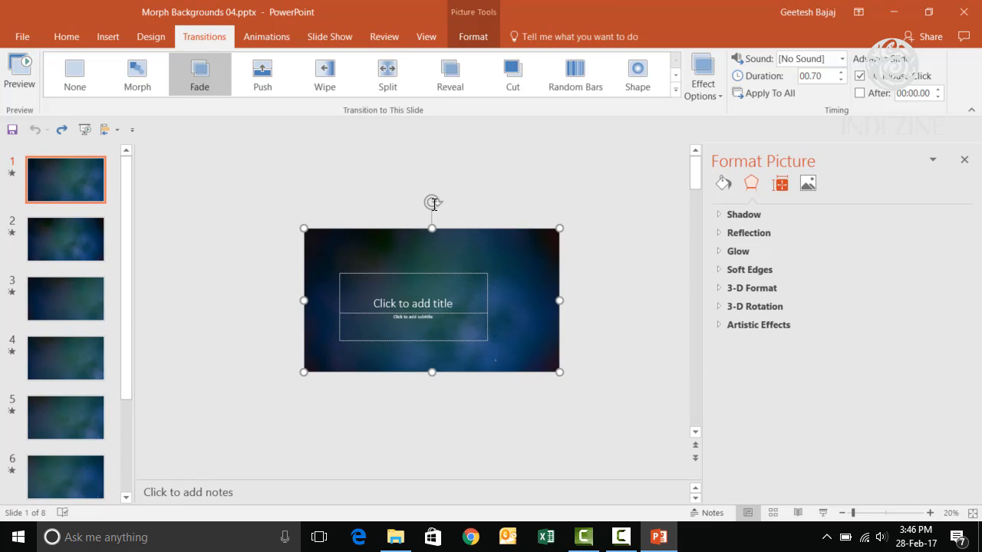
- Show slide 1's picture Size & Properties: 41% scale, positioned just off the top-left corner
click(779, 184)
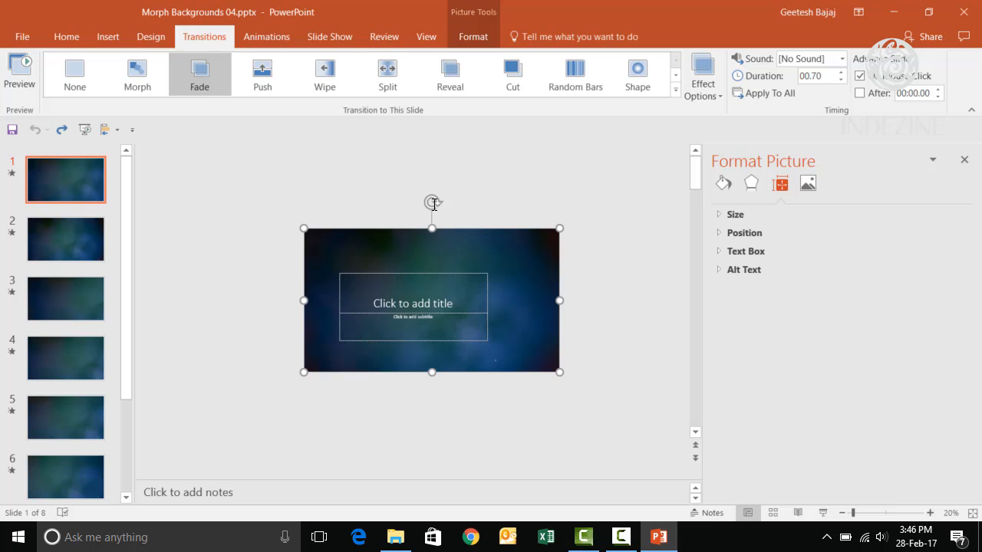
click(736, 215)
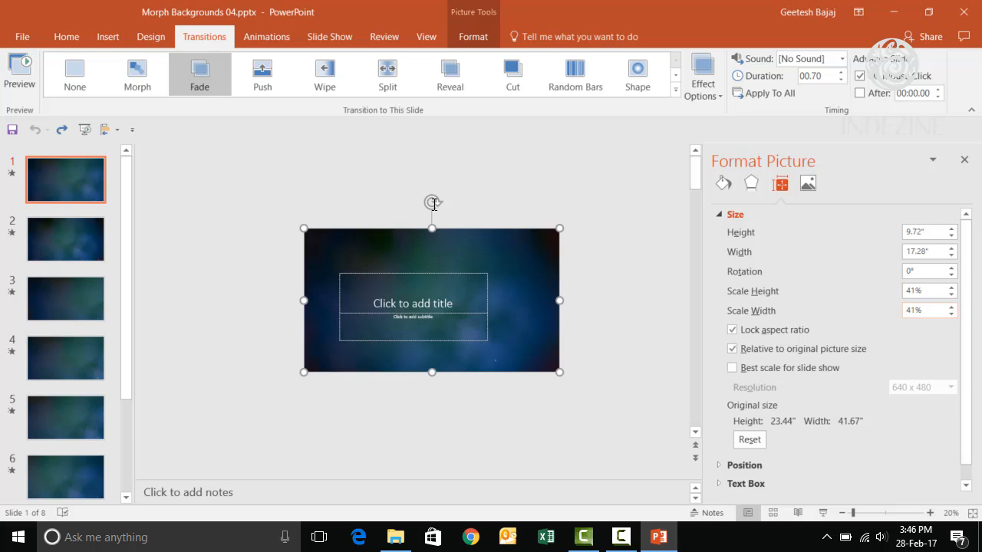
mouse_move(924, 310)
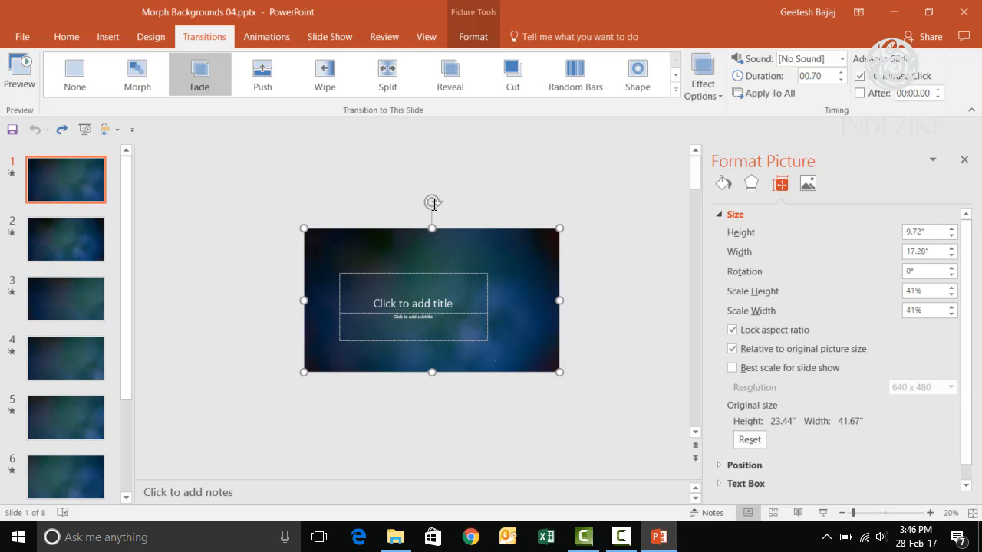
click(742, 465)
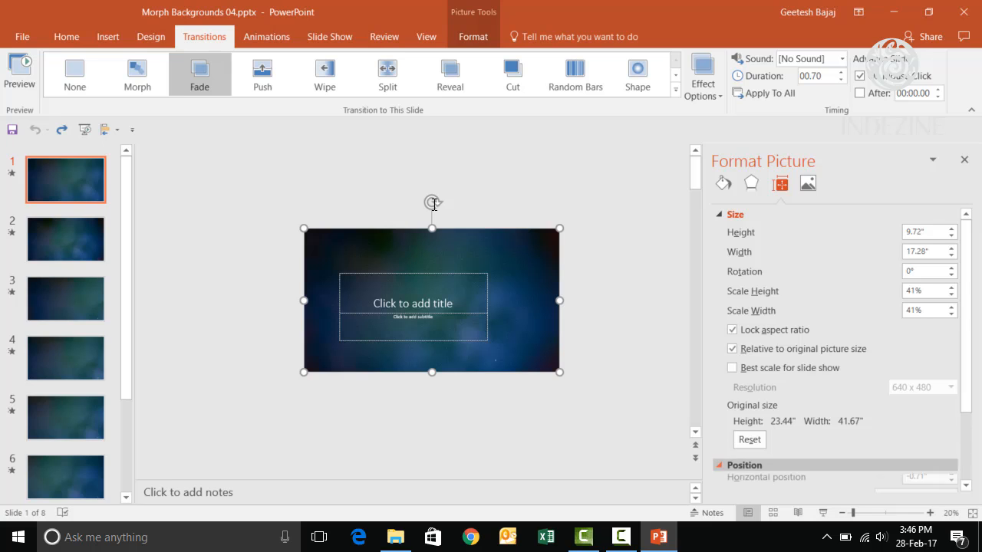
scroll(down, 3)
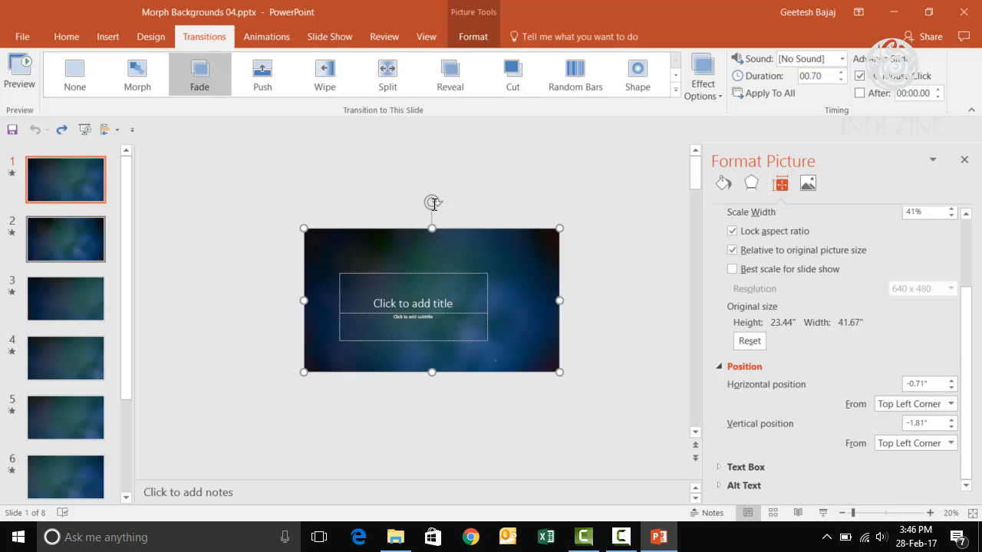
mouse_move(64, 239)
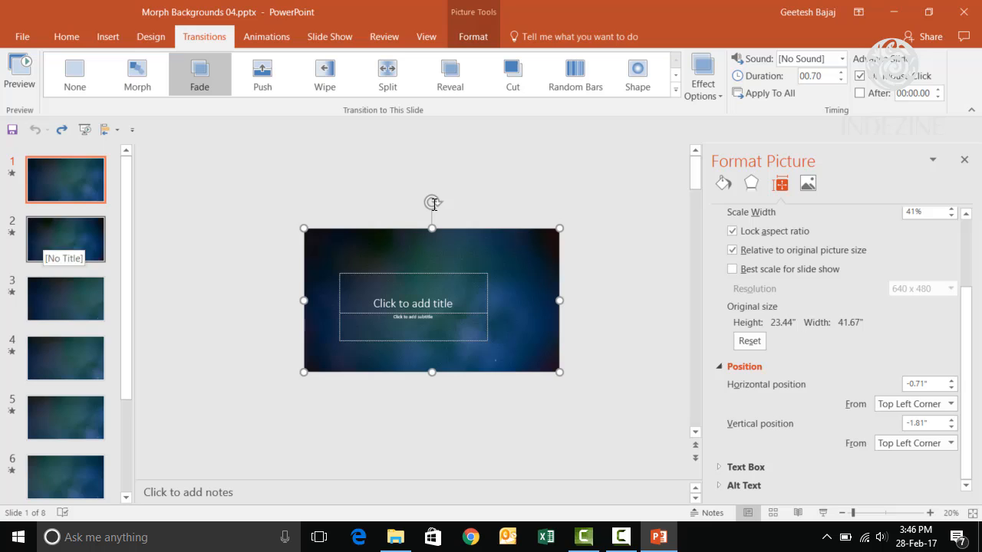
- Check slide 2's picture at 100% scale, then select slide 3's picture at 54%
click(64, 239)
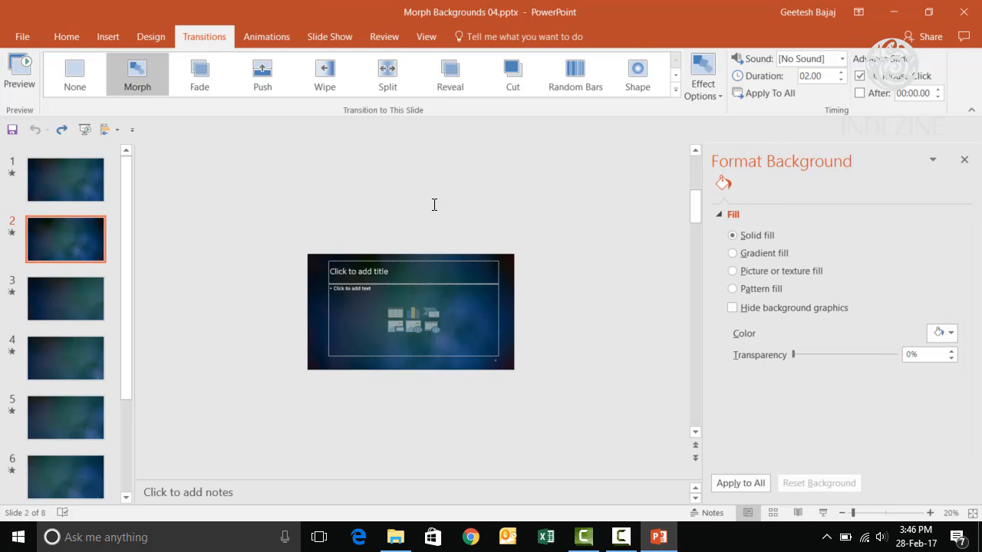
click(411, 311)
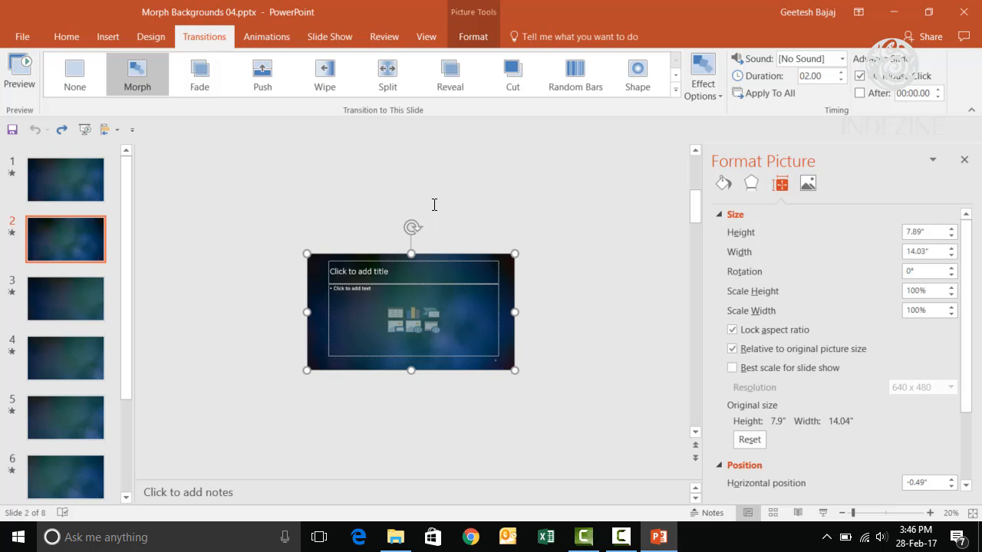
scroll(down, 3)
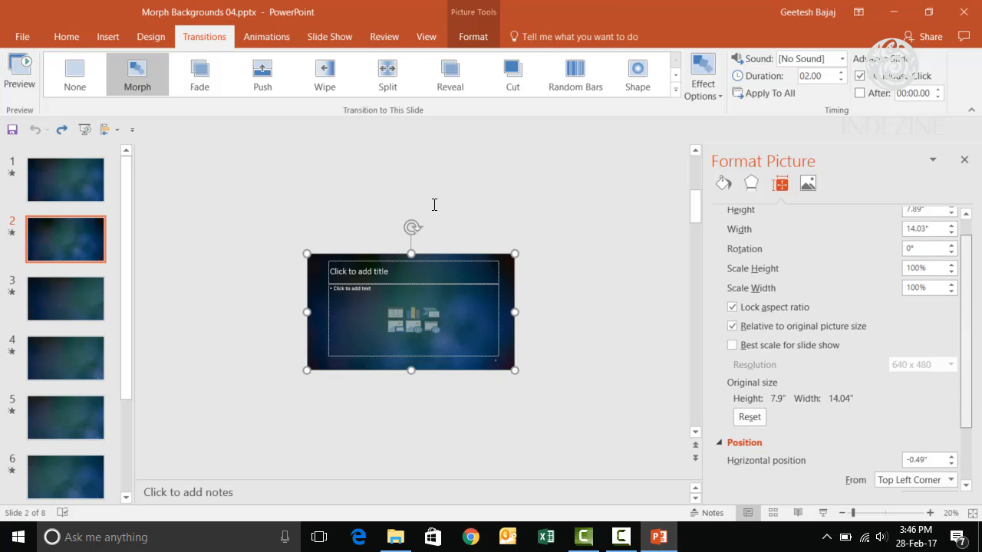
scroll(down, 3)
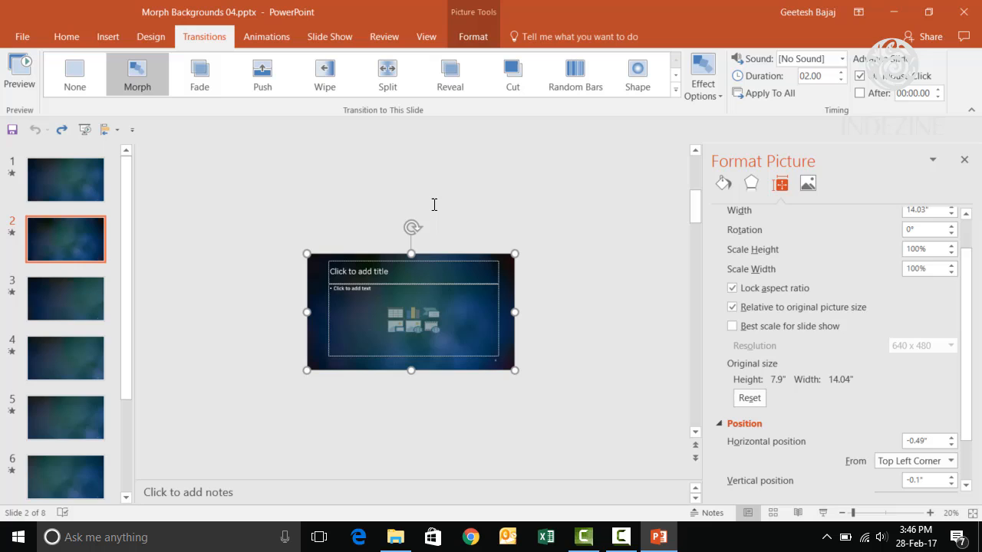
click(65, 298)
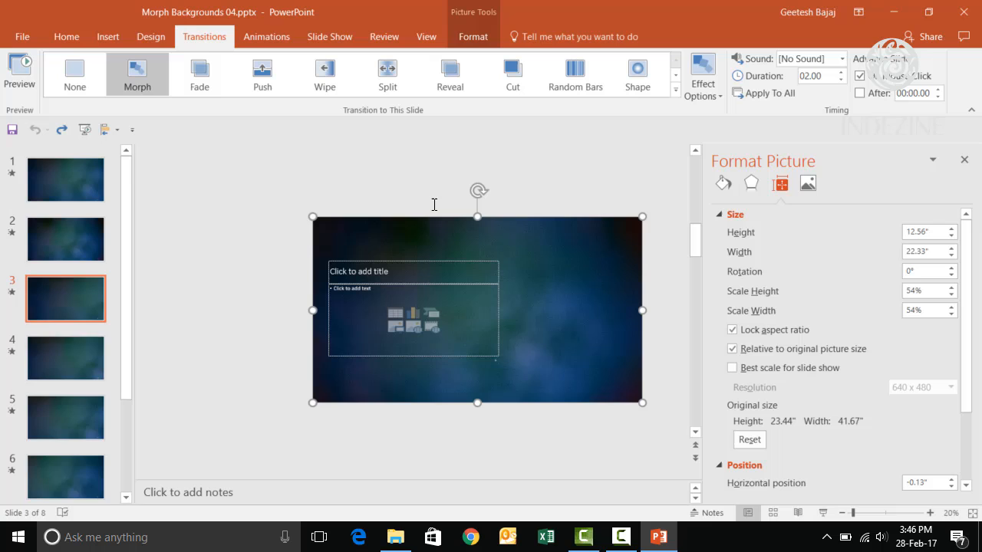
- Compare slide 4's 54% picture with slide 3's: same vertical position, shifted to -2" horizontal
click(64, 358)
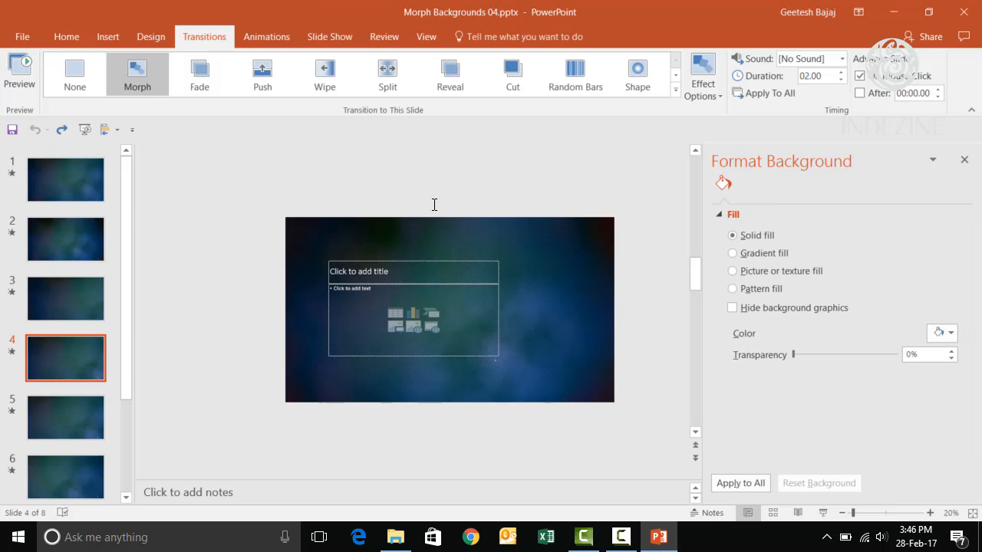
click(450, 310)
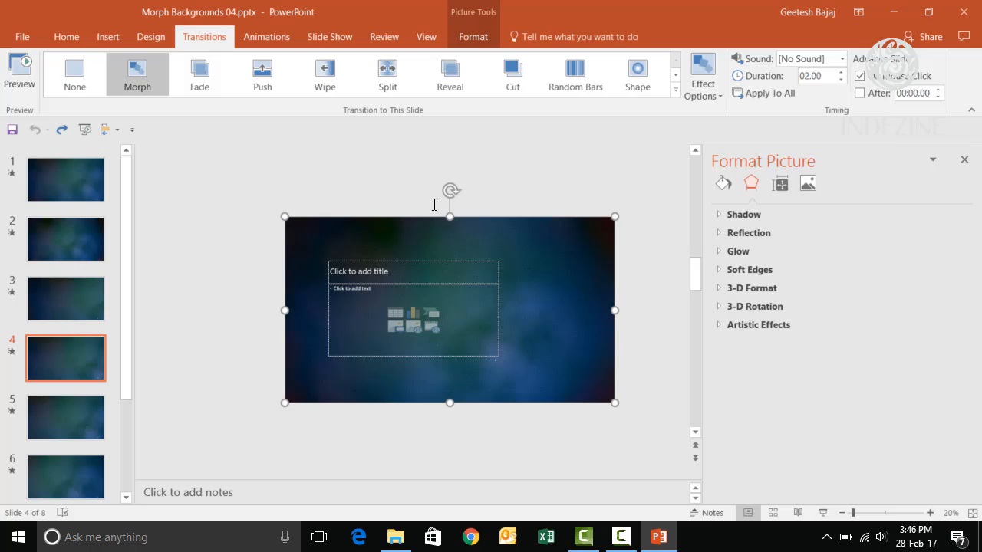
click(779, 183)
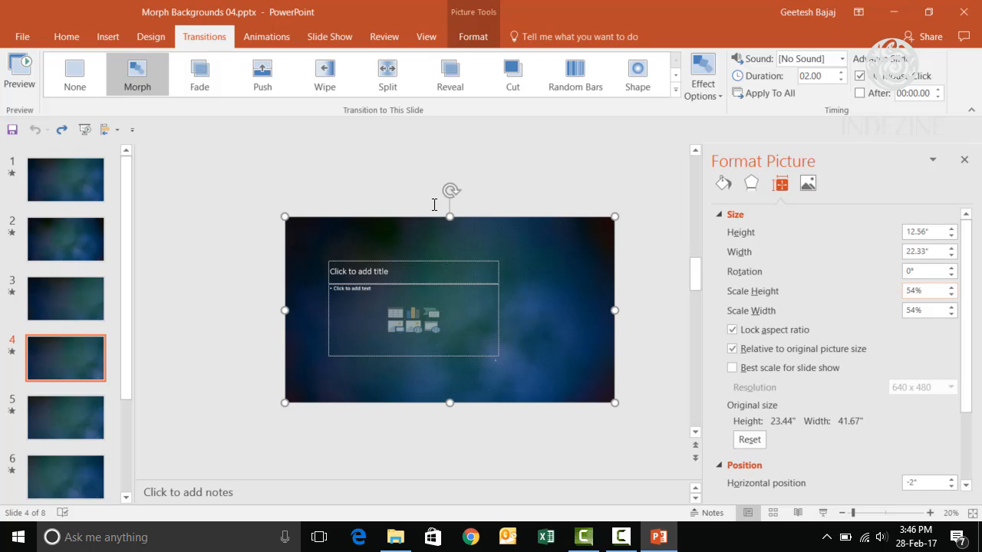
mouse_move(65, 297)
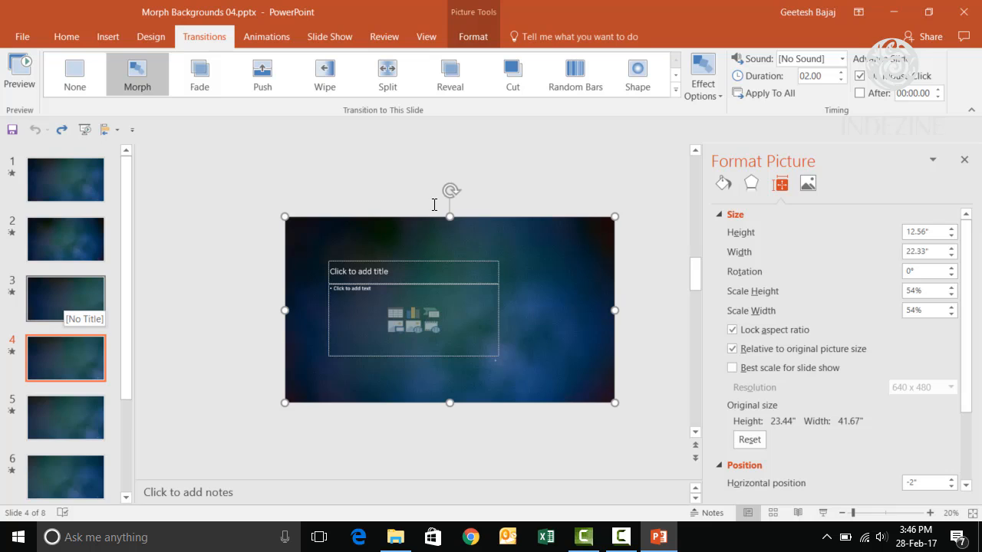
click(64, 297)
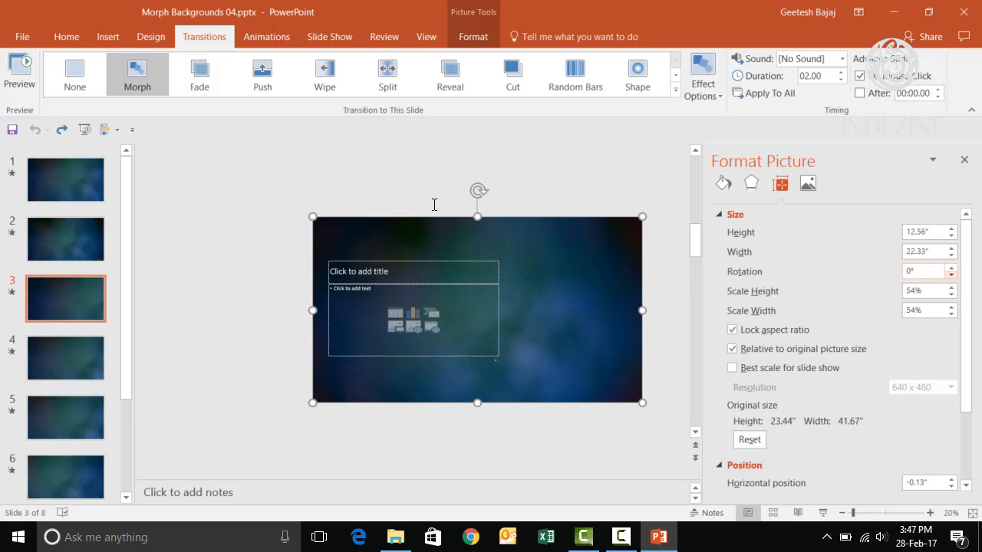
scroll(down, 3)
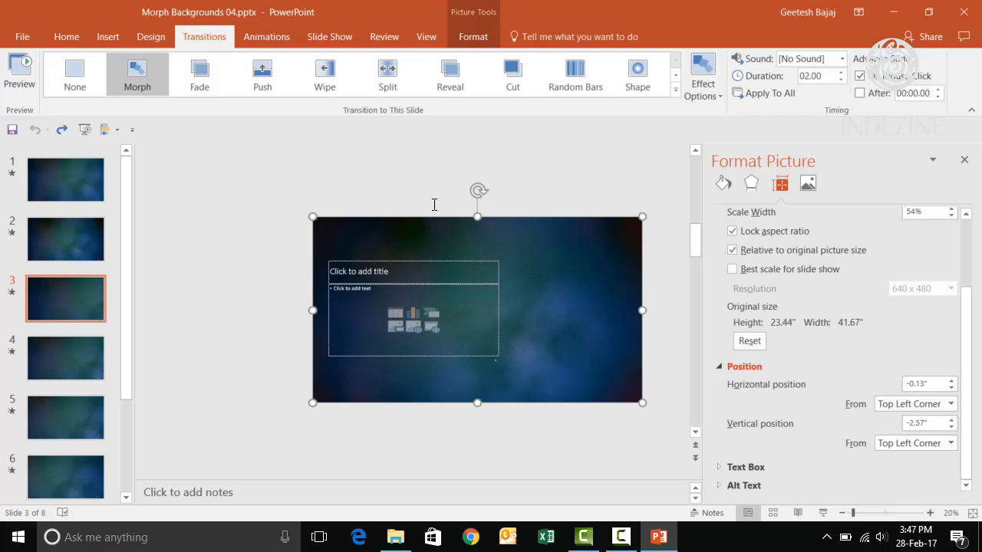
click(64, 357)
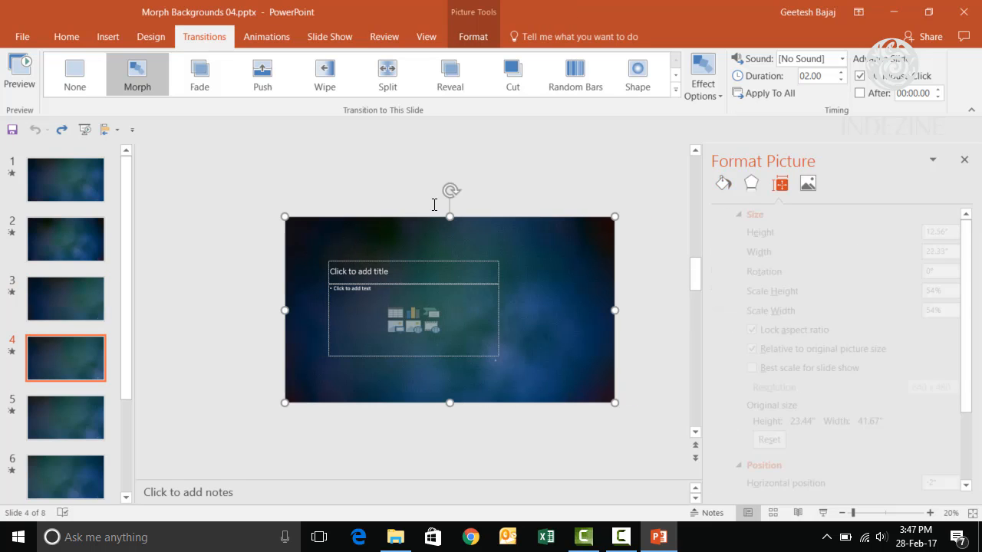
scroll(down, 3)
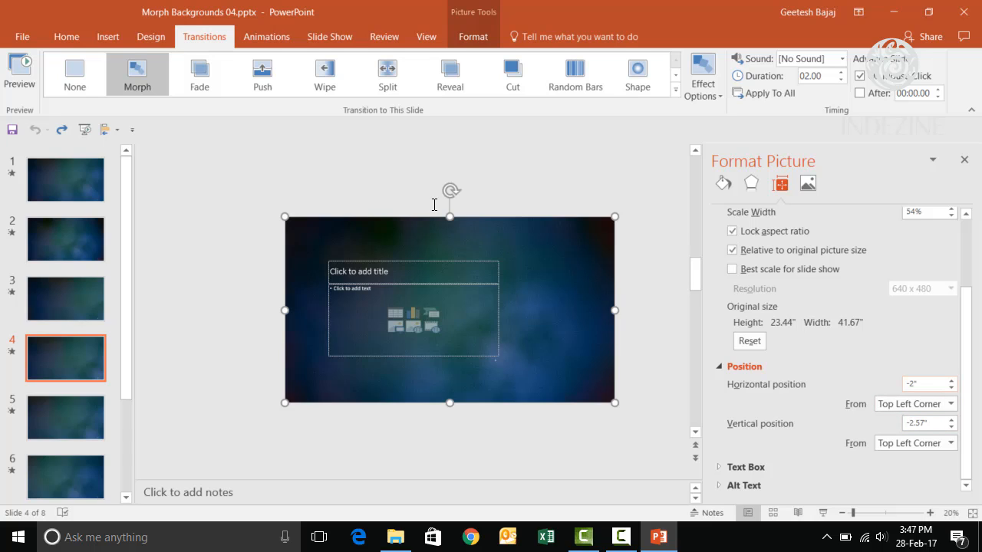
- Check slide 5's picture at -3.43" horizontal, then slide 6's at -6.43"
click(65, 418)
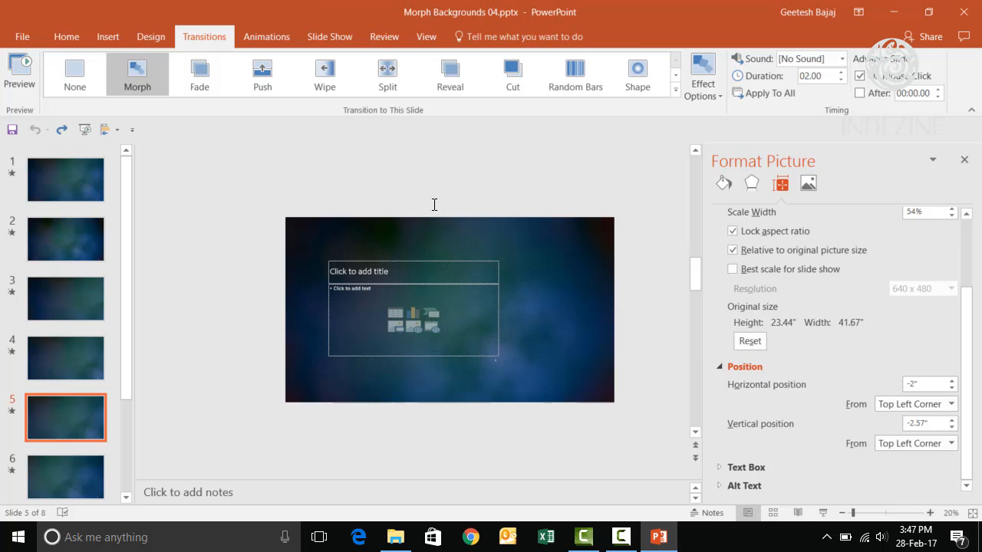
click(449, 310)
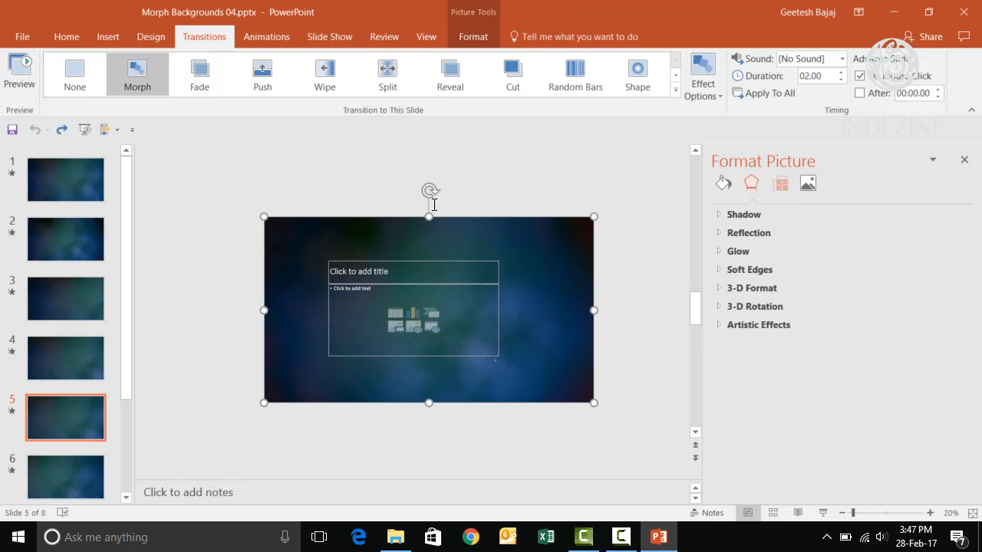
click(779, 182)
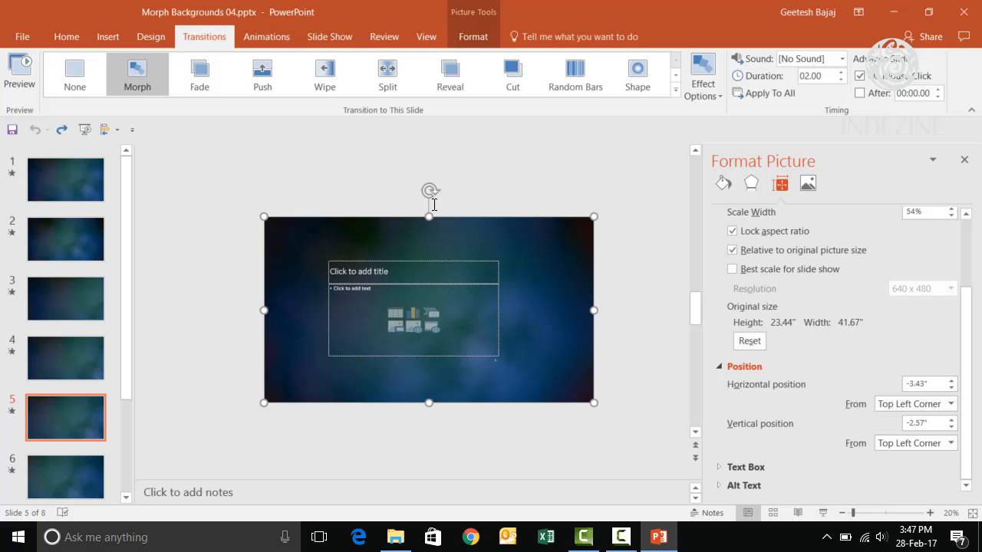
click(64, 359)
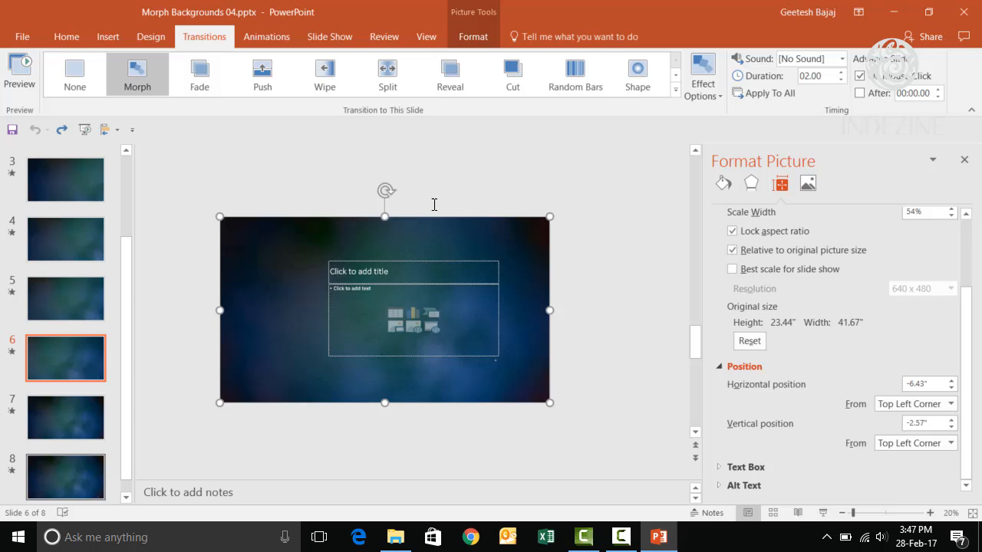
- Try slide 6's picture lower-left, put it back, and move on to slide 7
drag(383, 307, 383, 379)
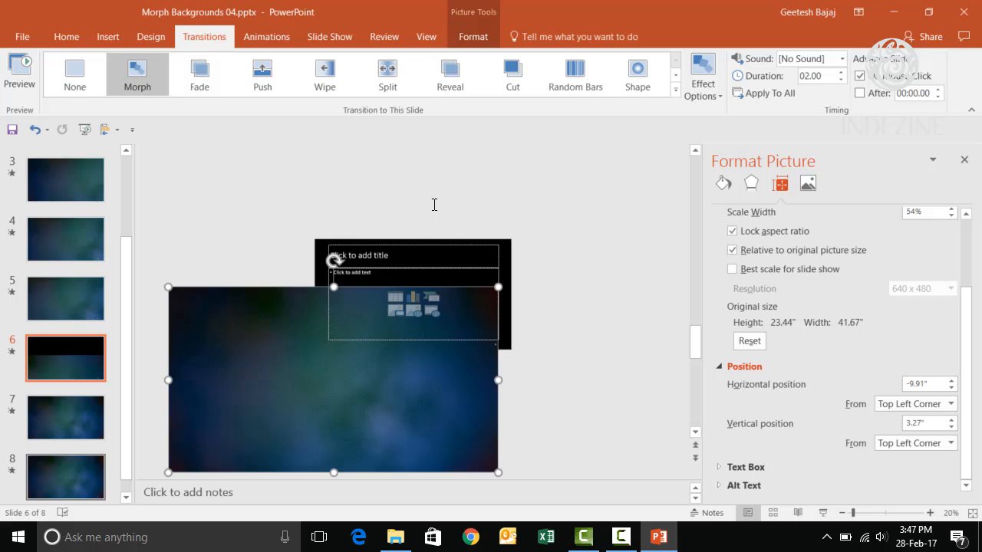
drag(335, 380, 385, 310)
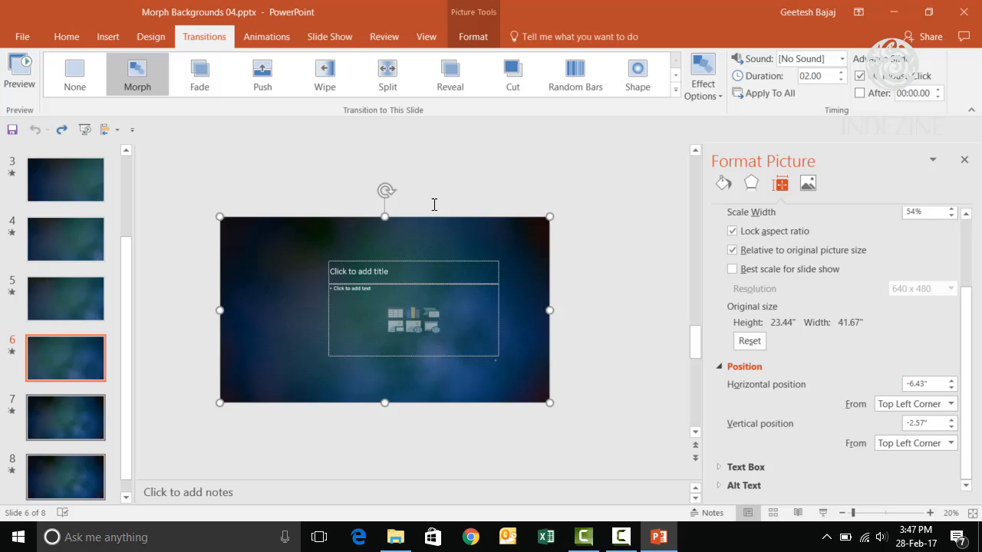
click(64, 417)
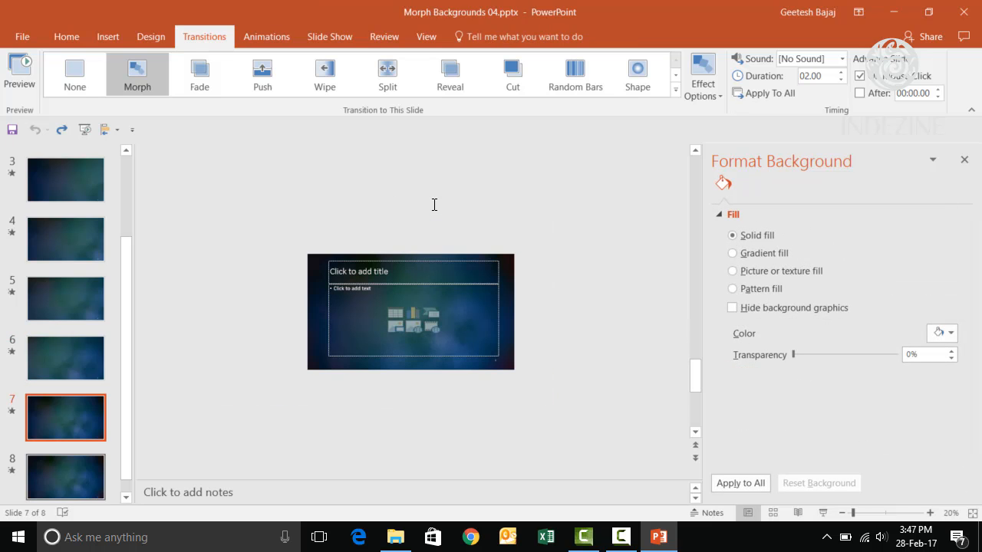
- Confirm slide 7's picture is back at 100% scale, glance at slide 6, then scroll up to slide 2
click(411, 313)
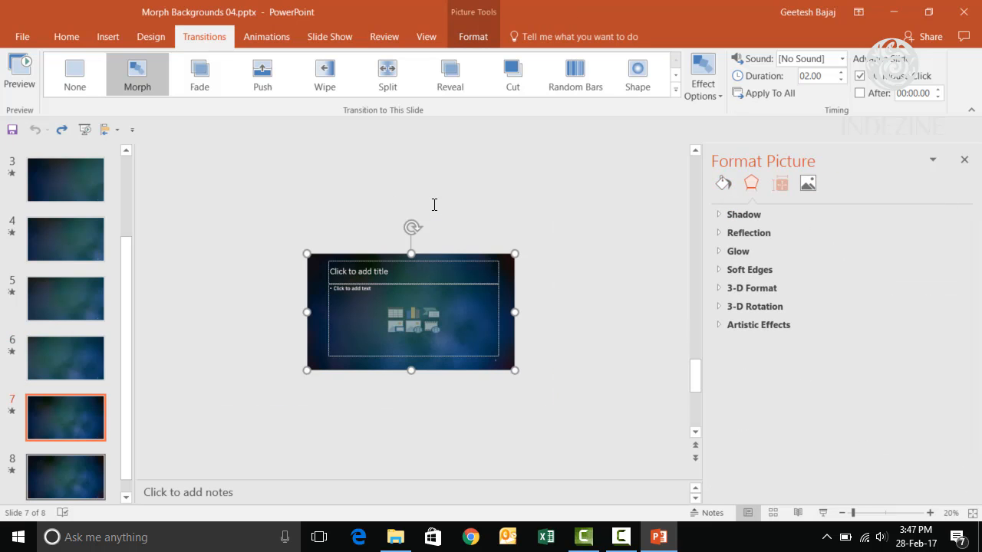
click(779, 183)
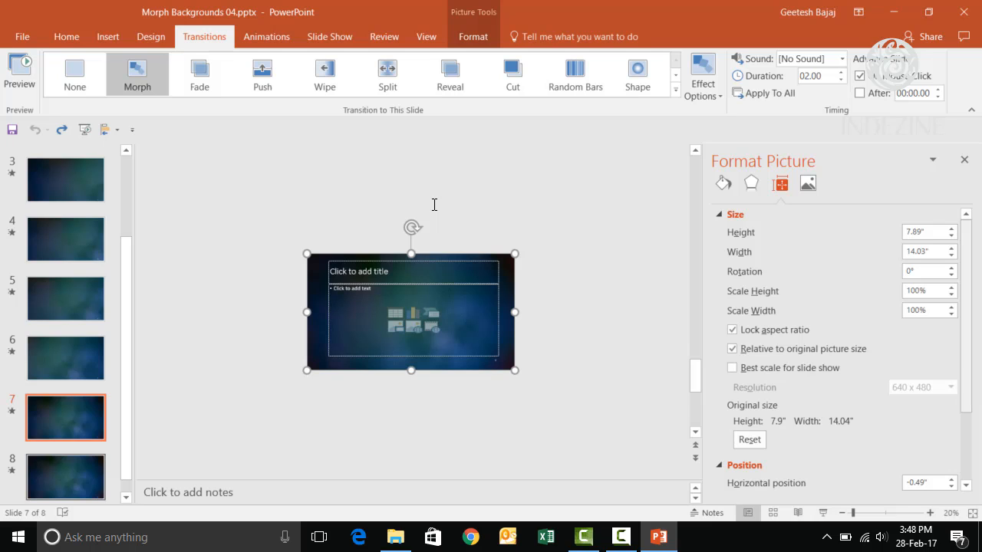
click(64, 359)
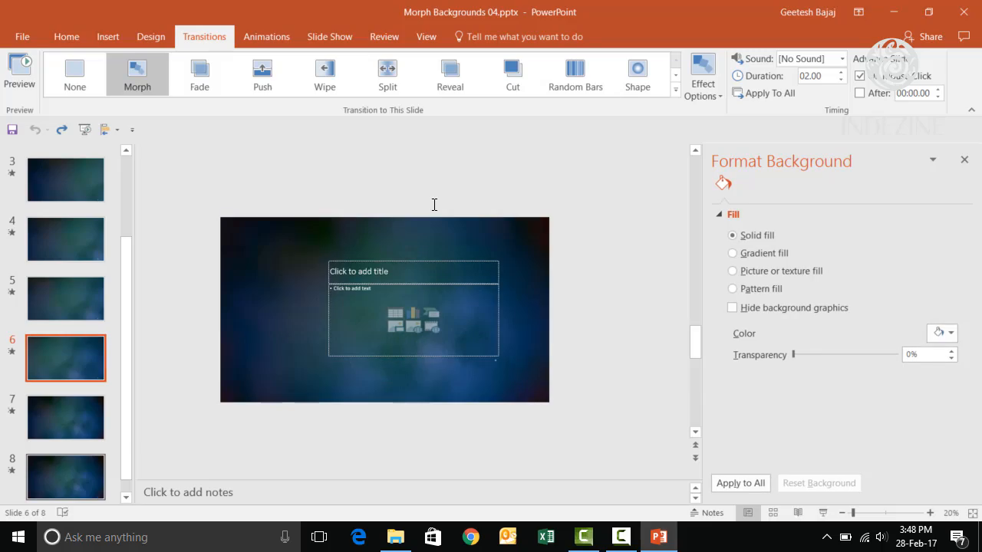
click(65, 417)
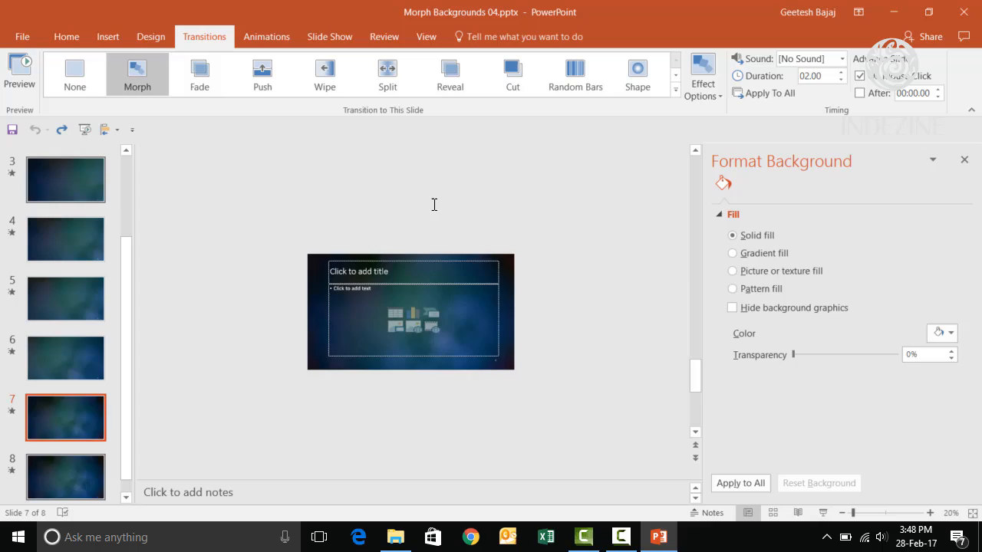
scroll(up, 3)
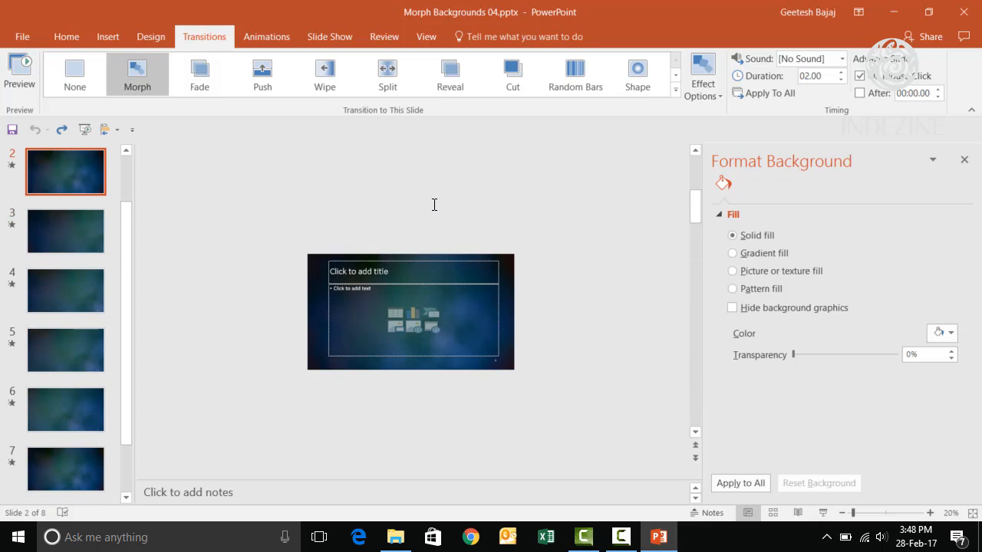
- Reopen slide 6 with its enlarged, left-shifted background picture
click(64, 410)
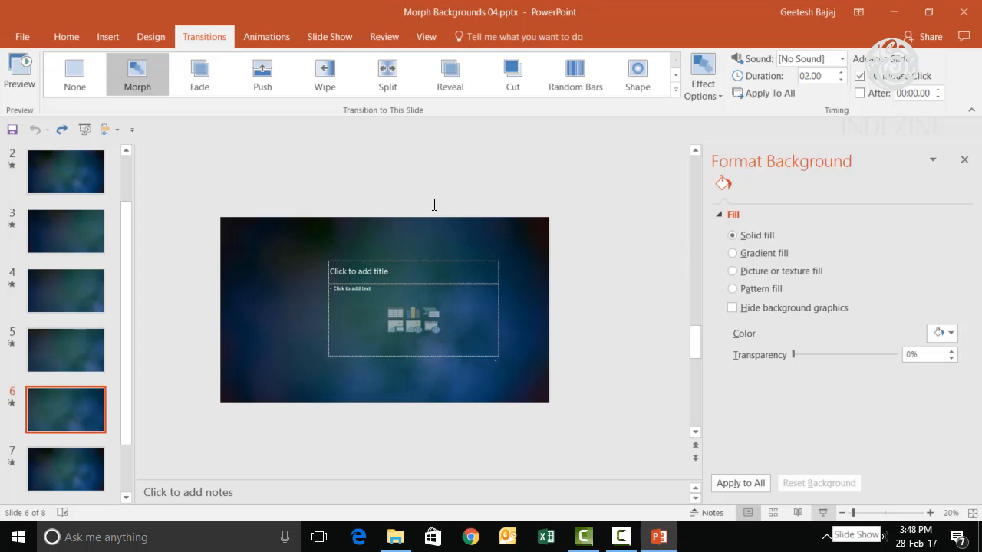